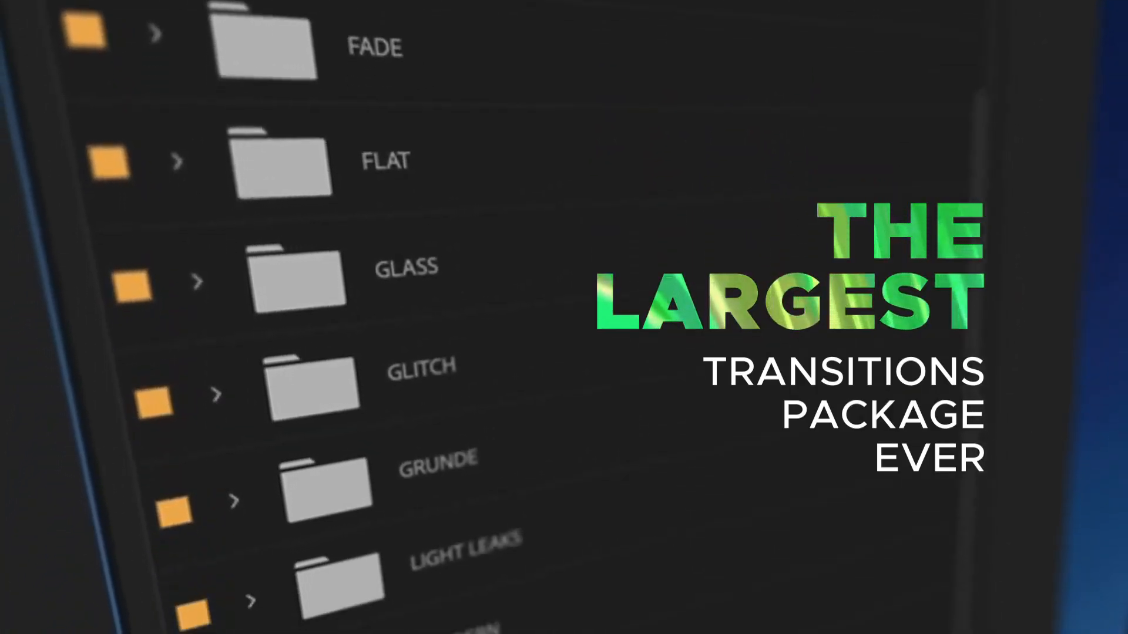
pyautogui.scroll(-3)
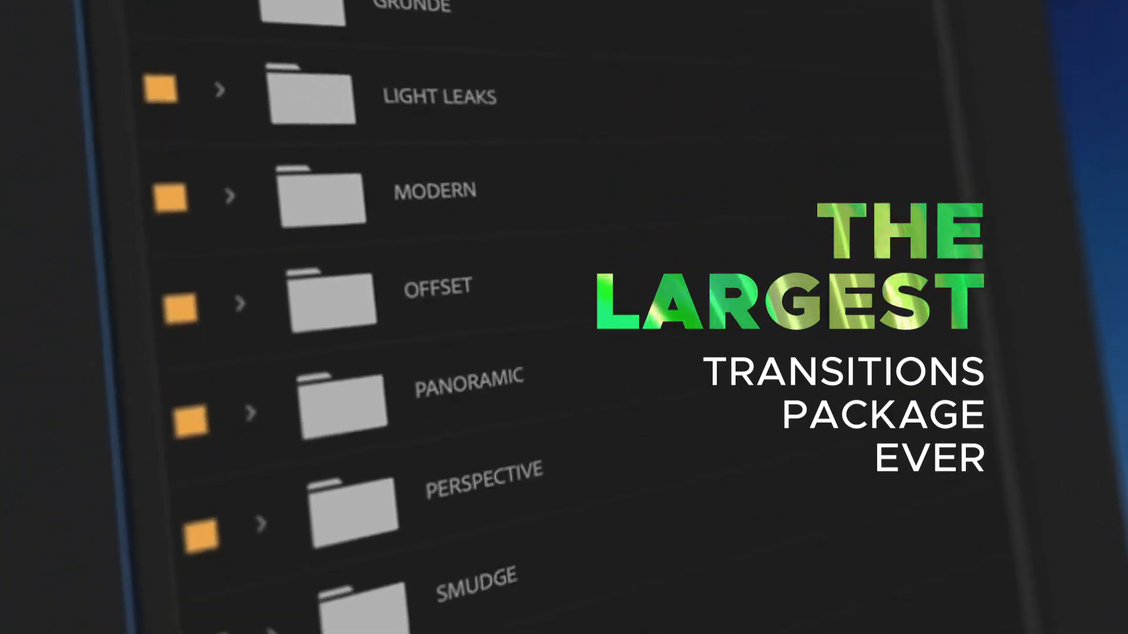
pyautogui.scroll(-3)
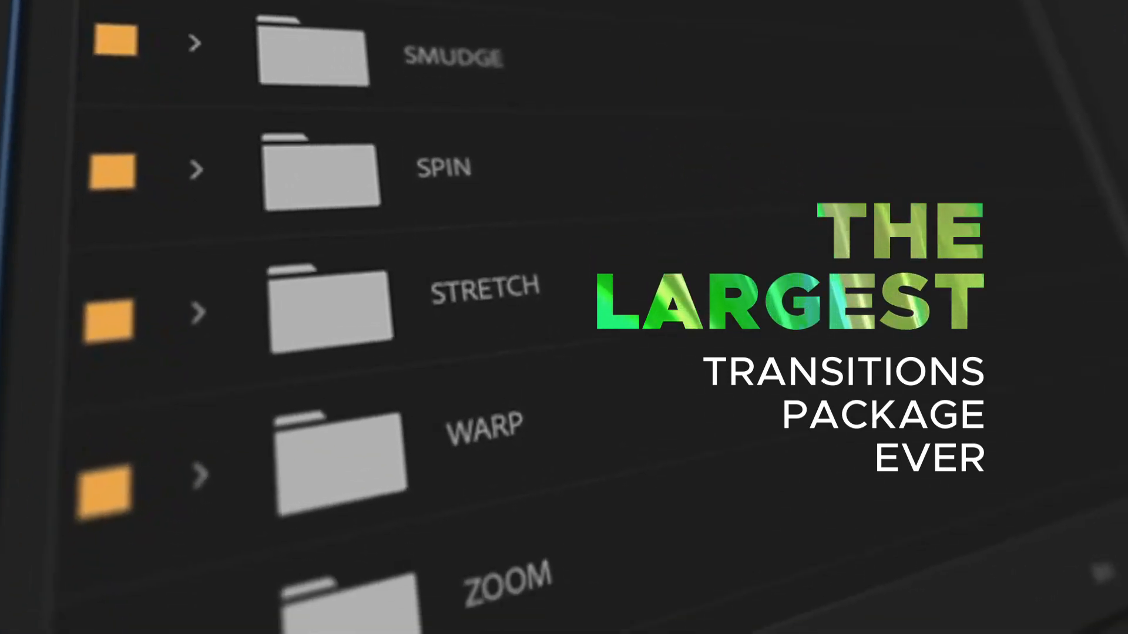